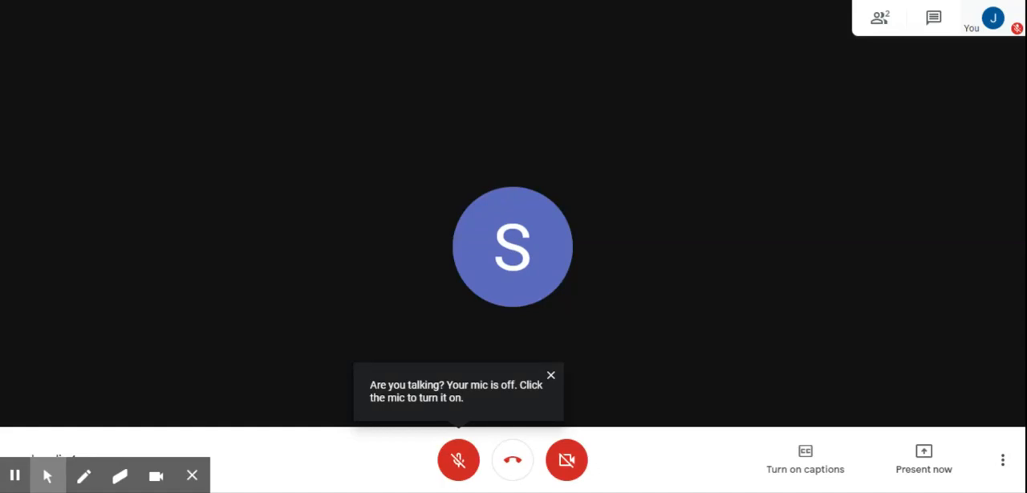
{"action": "mouse_move", "coordinate": [1001, 459]}
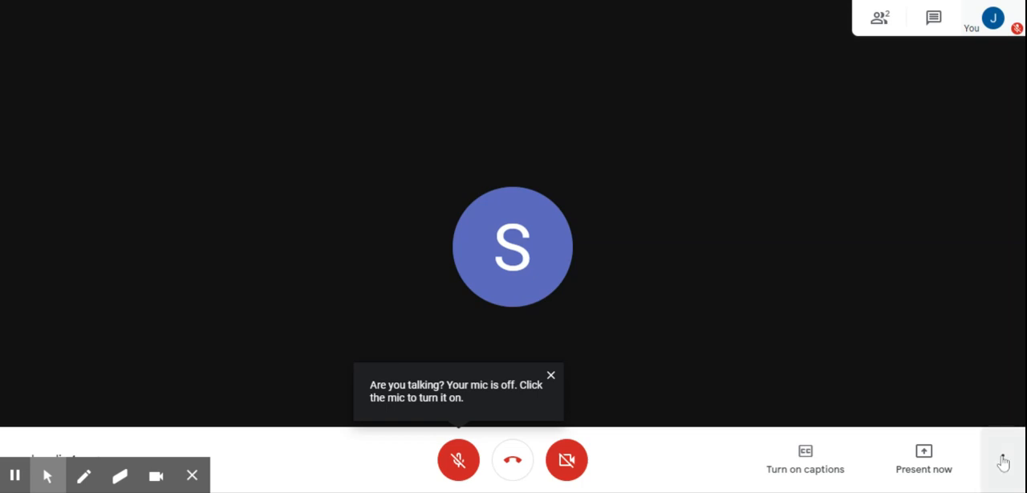
Open the call's three-dot More options menu in the bottom-right corner.
{"action": "left_click", "coordinate": [1002, 459]}
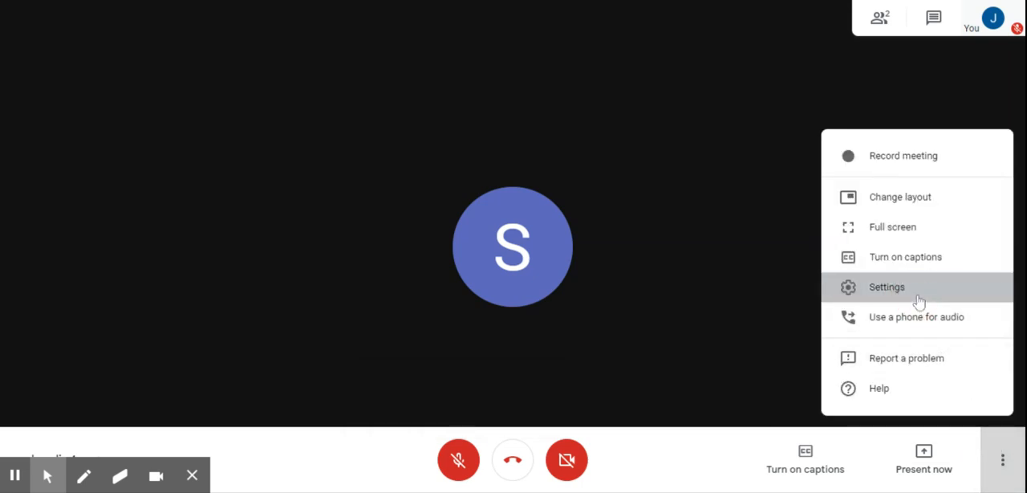
Open Meet settings and keep Default - Microphone (Conexant) as the microphone.
{"action": "left_click", "coordinate": [886, 287]}
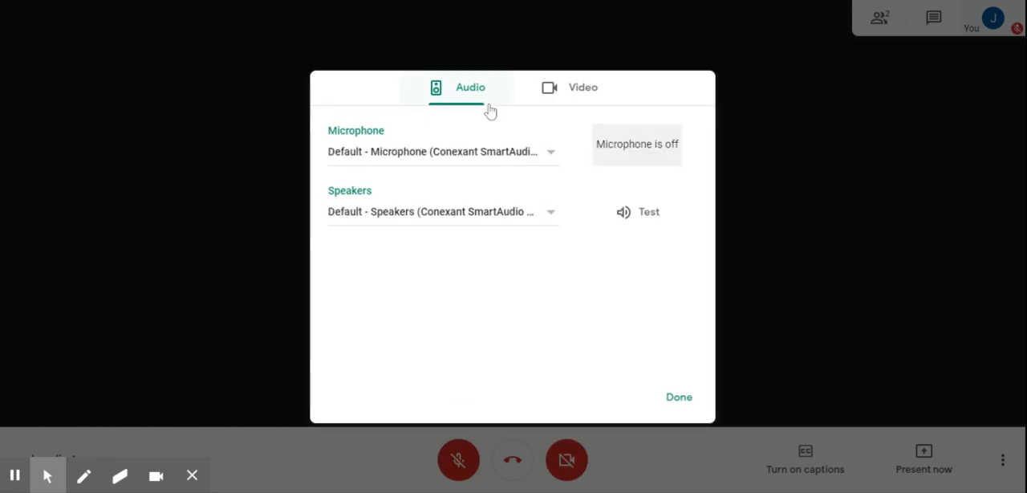
{"action": "mouse_move", "coordinate": [476, 108]}
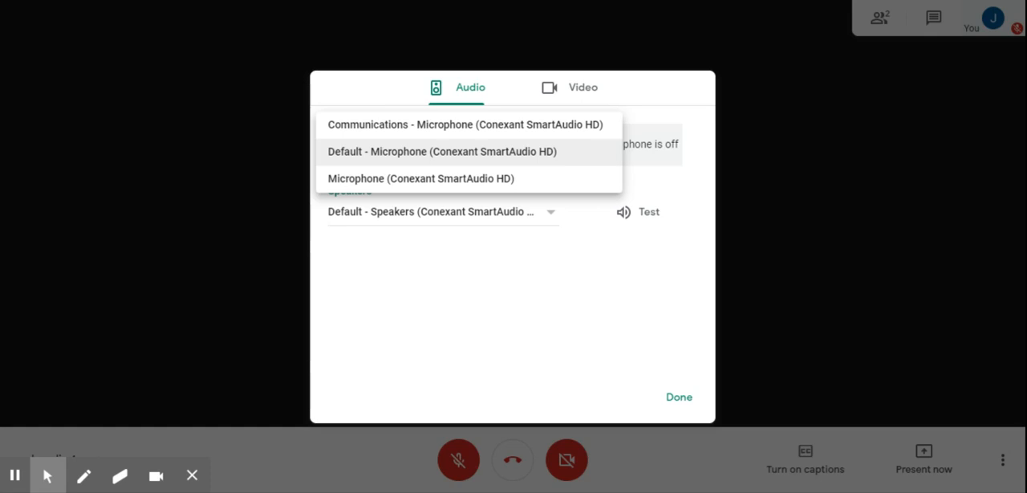
{"action": "mouse_move", "coordinate": [453, 178]}
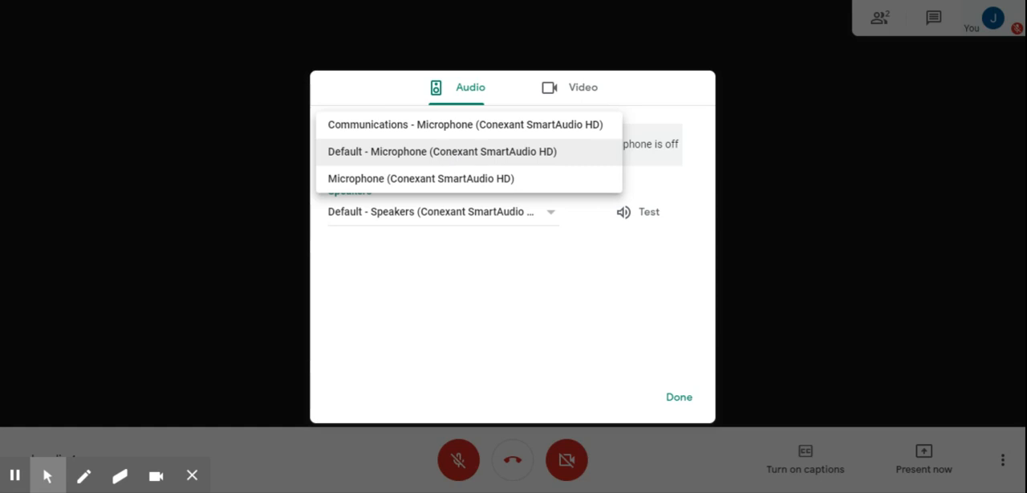
{"action": "mouse_move", "coordinate": [463, 156]}
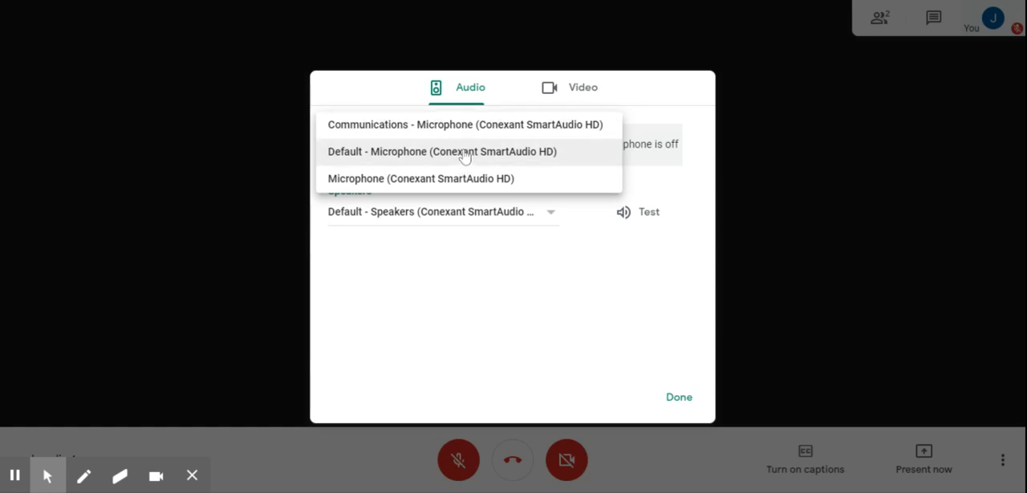
{"action": "left_click", "coordinate": [441, 151]}
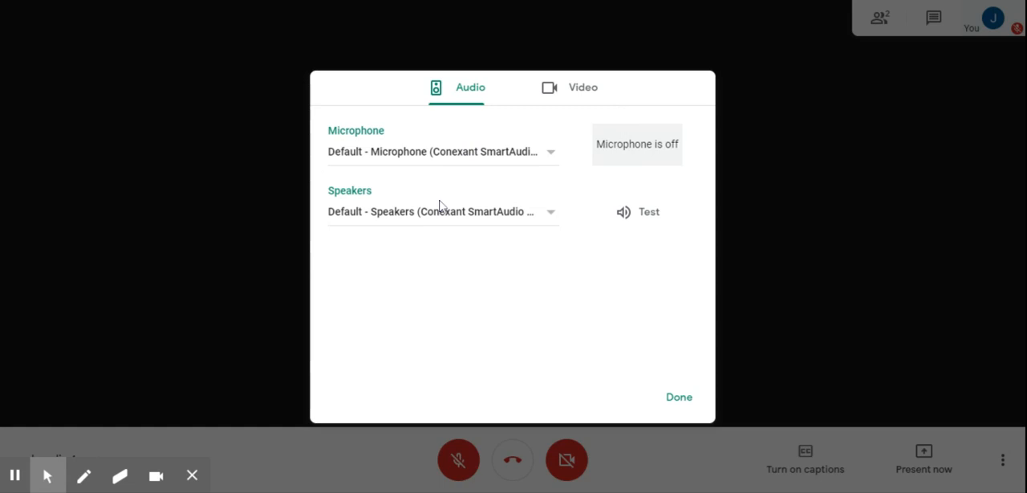
{"action": "mouse_move", "coordinate": [441, 210]}
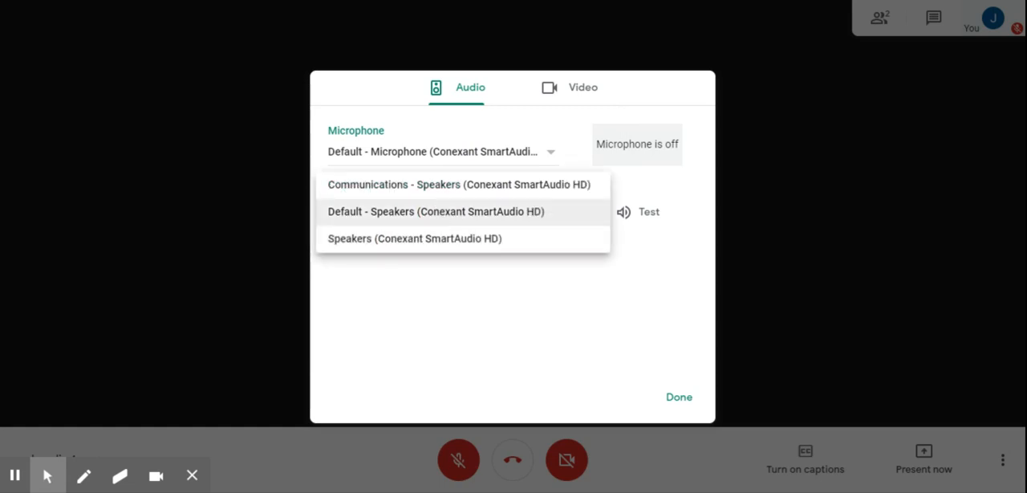
{"action": "mouse_move", "coordinate": [448, 215]}
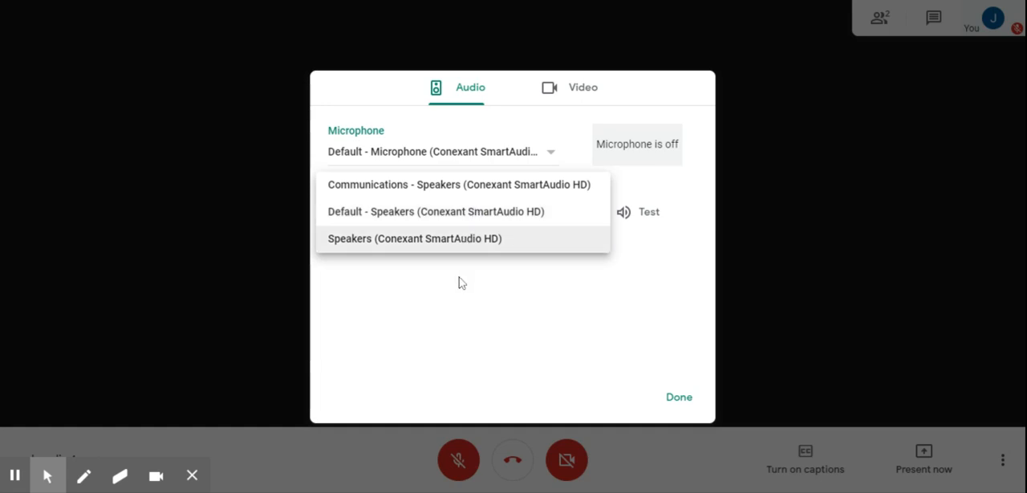
Keep Default - Speakers (Conexant) selected and play a test sound through them.
{"action": "left_click", "coordinate": [436, 211]}
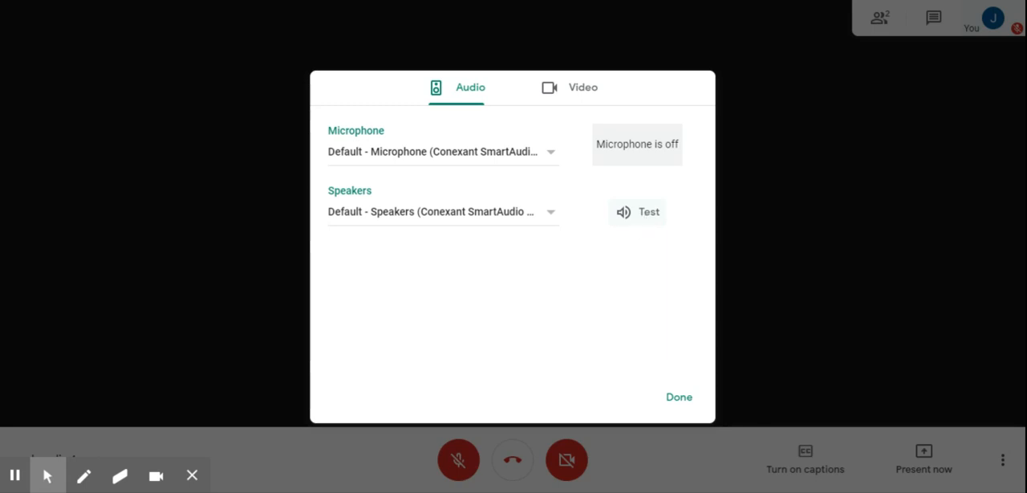
{"action": "left_click", "coordinate": [637, 212]}
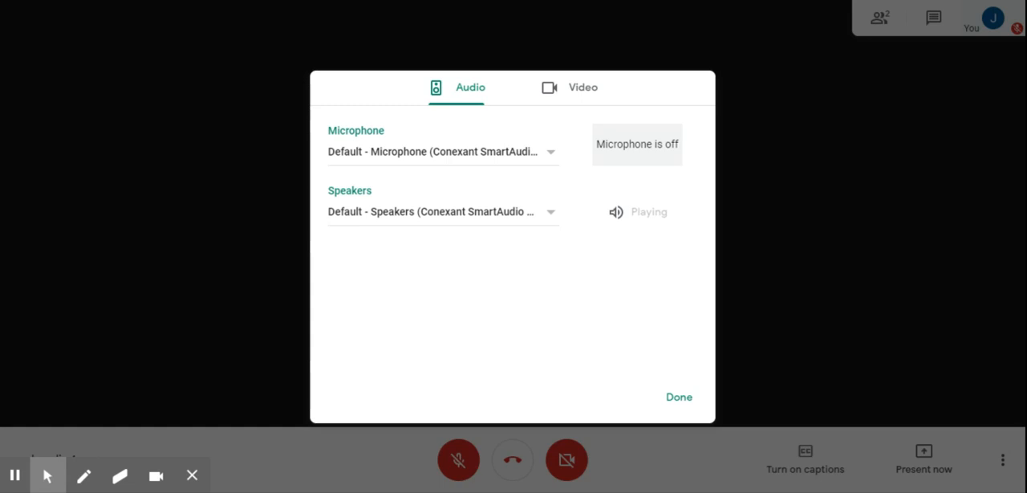
{"action": "left_click", "coordinate": [637, 212]}
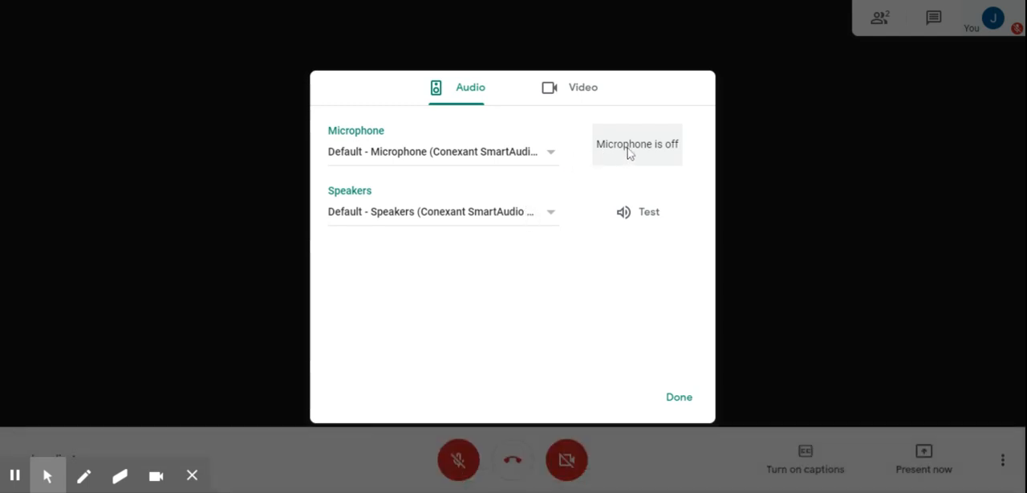
{"action": "mouse_move", "coordinate": [654, 153]}
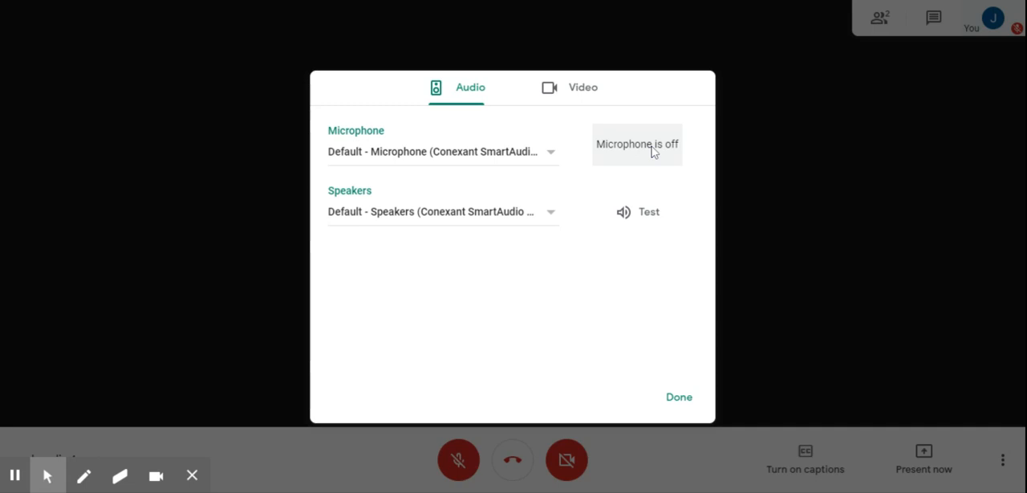
{"action": "mouse_move", "coordinate": [574, 138]}
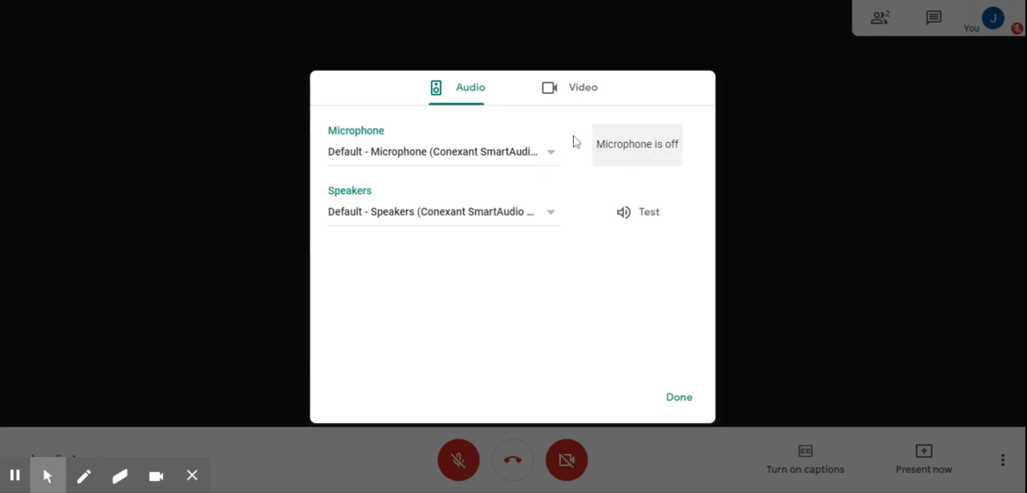
Review Video settings: Lenovo EasyCamera (5986:014f), send and receive resolution at 360p.
{"action": "left_click", "coordinate": [582, 87]}
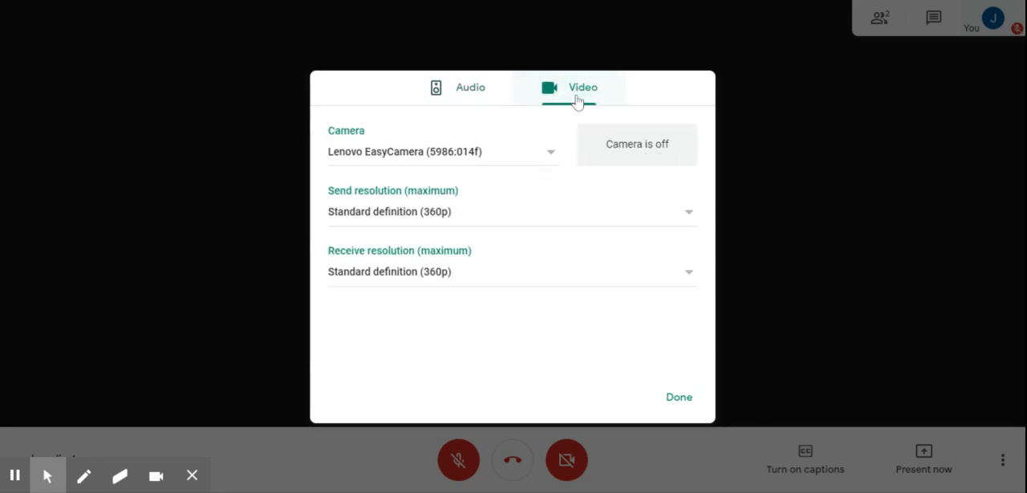
{"action": "mouse_move", "coordinate": [531, 157]}
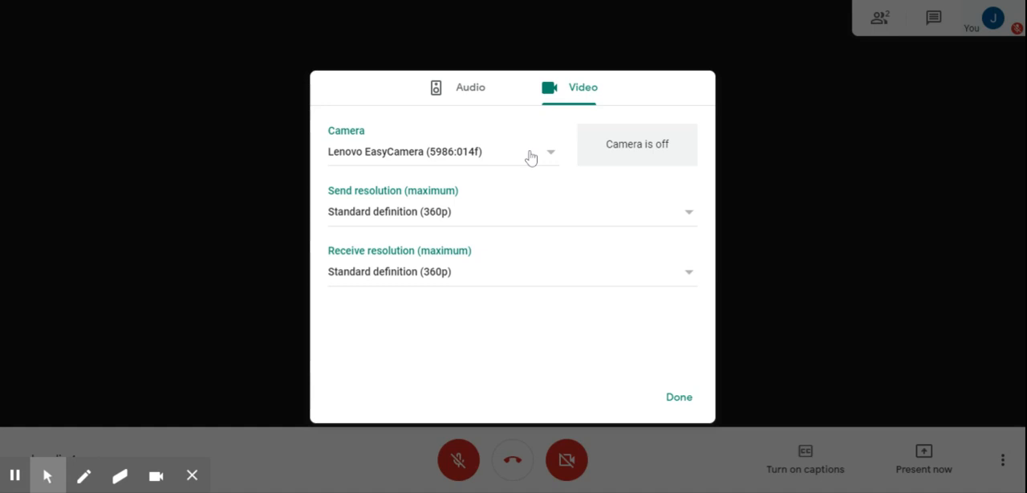
{"action": "mouse_move", "coordinate": [531, 158]}
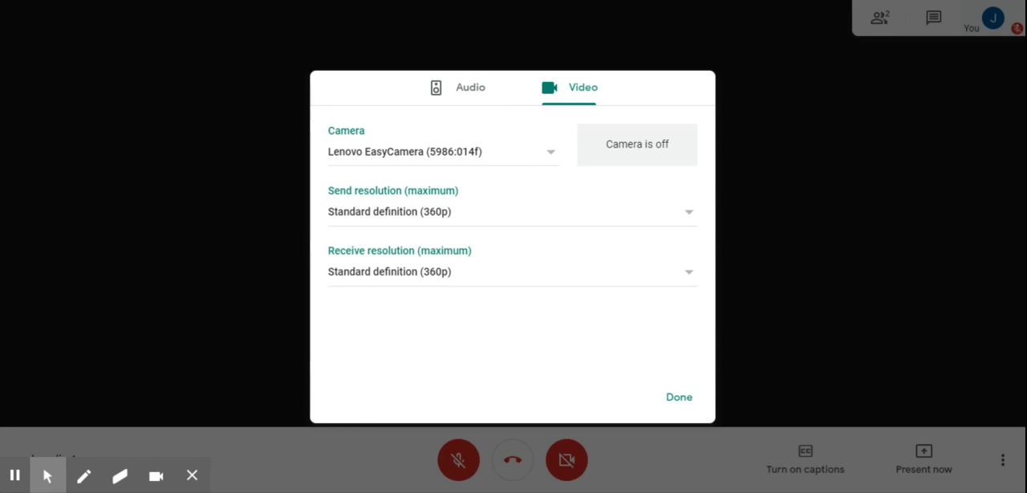
{"action": "left_click", "coordinate": [517, 151]}
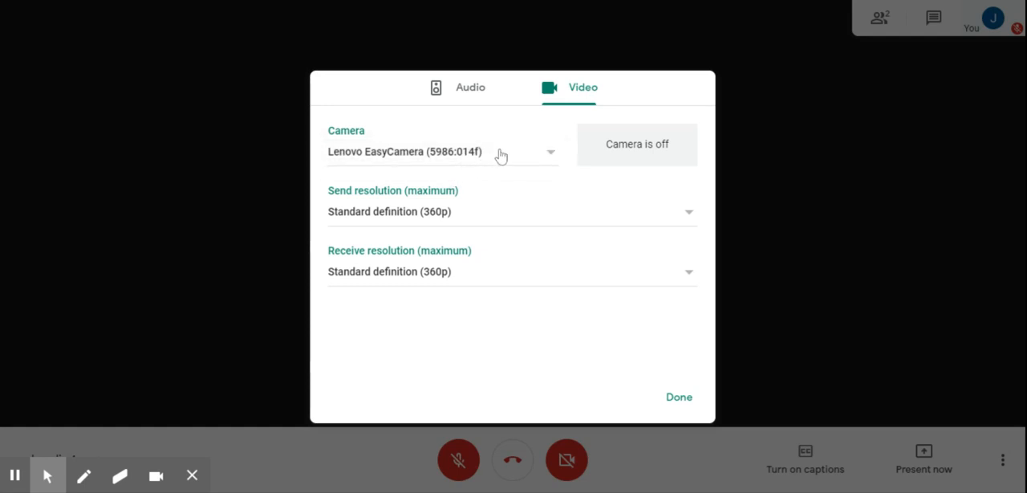
{"action": "mouse_move", "coordinate": [382, 222]}
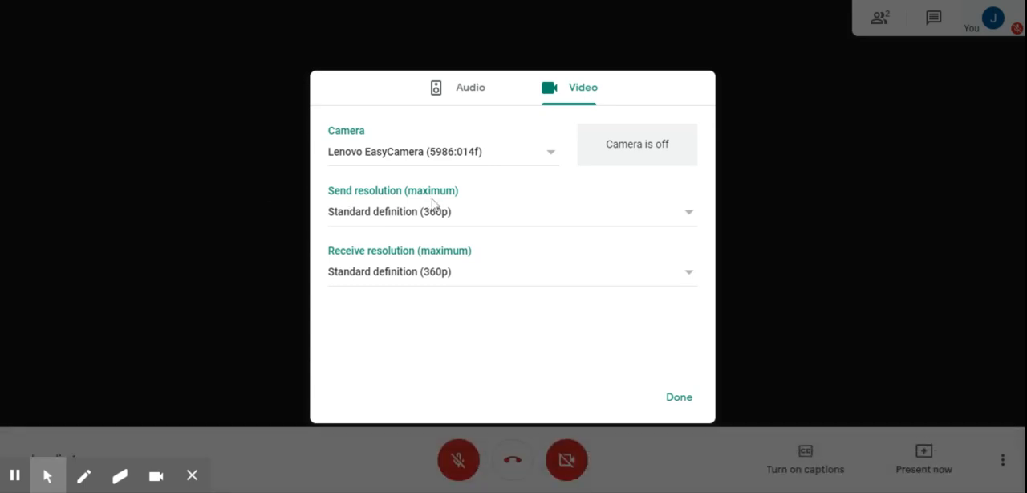
{"action": "mouse_move", "coordinate": [465, 219]}
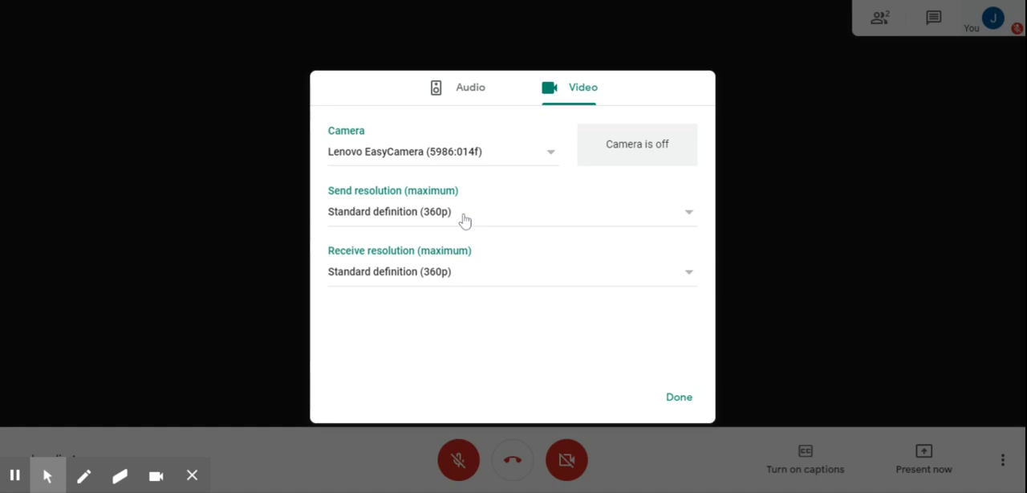
{"action": "left_click", "coordinate": [464, 211]}
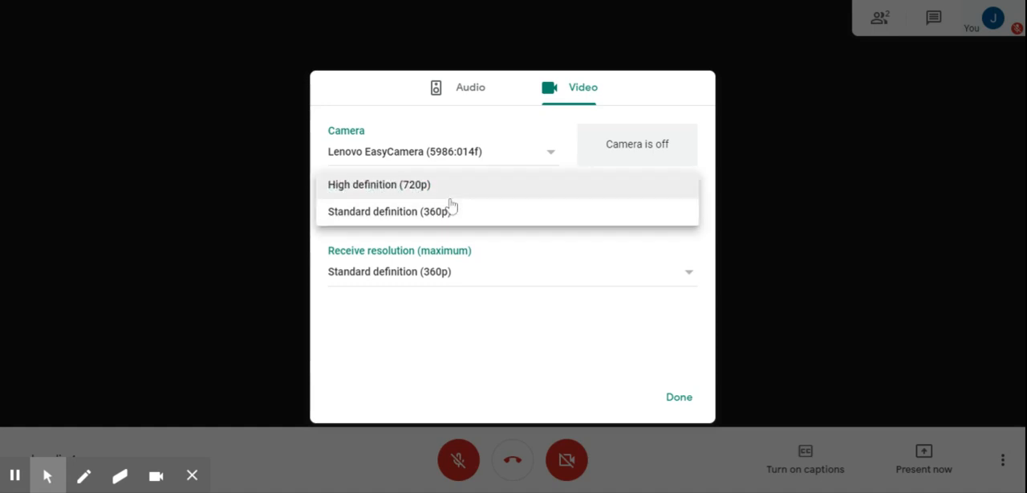
{"action": "left_click", "coordinate": [378, 184]}
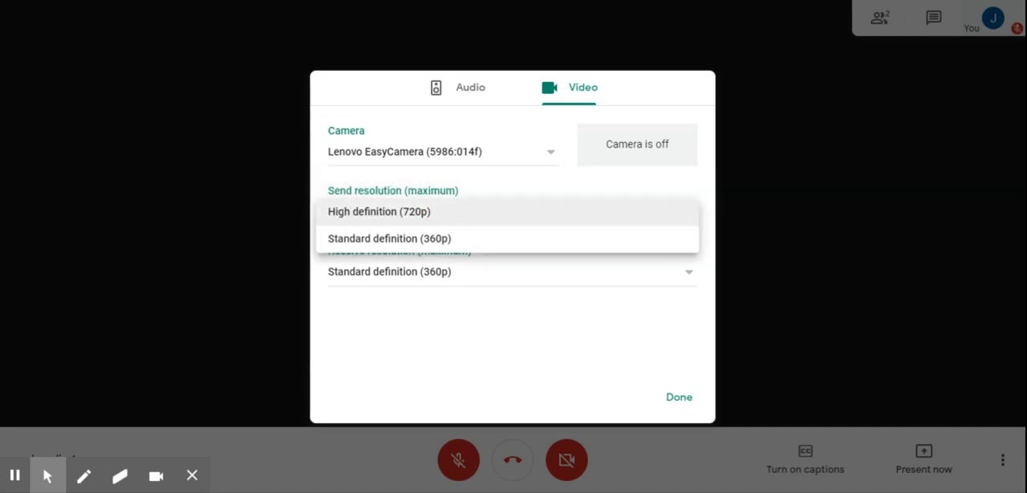
{"action": "left_click", "coordinate": [388, 237]}
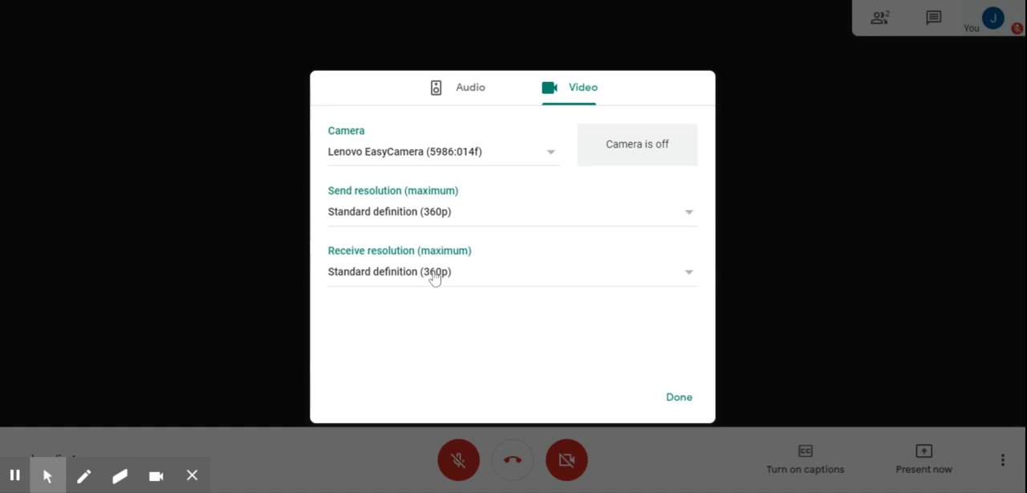
{"action": "mouse_move", "coordinate": [446, 273]}
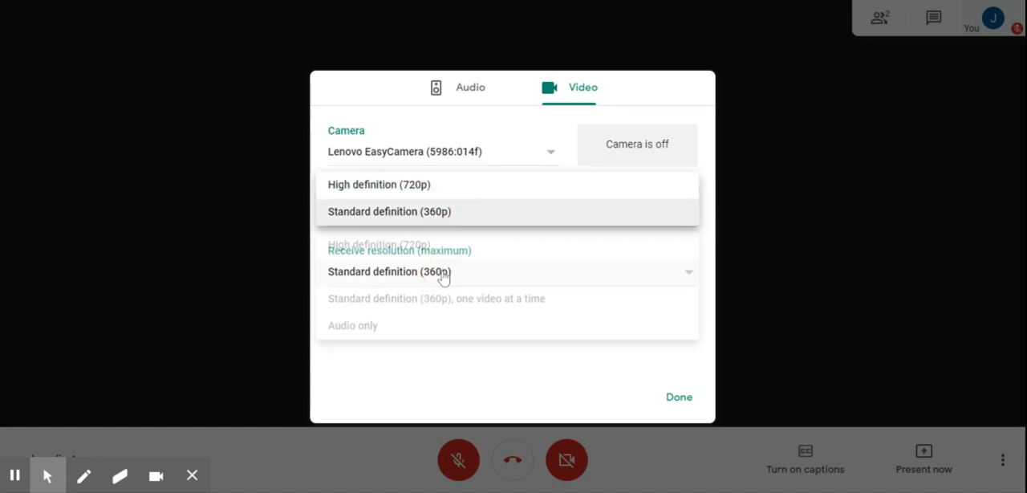
{"action": "left_click", "coordinate": [388, 211]}
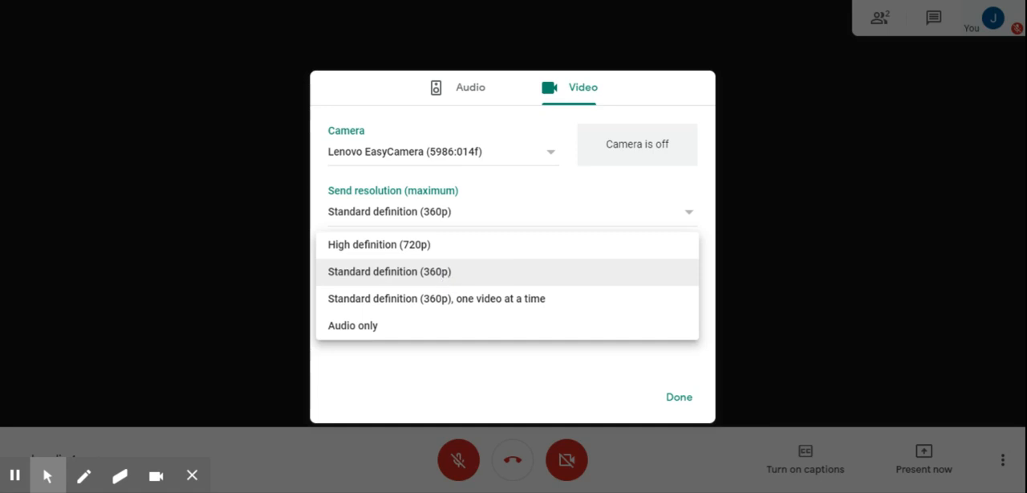
{"action": "mouse_move", "coordinate": [409, 297]}
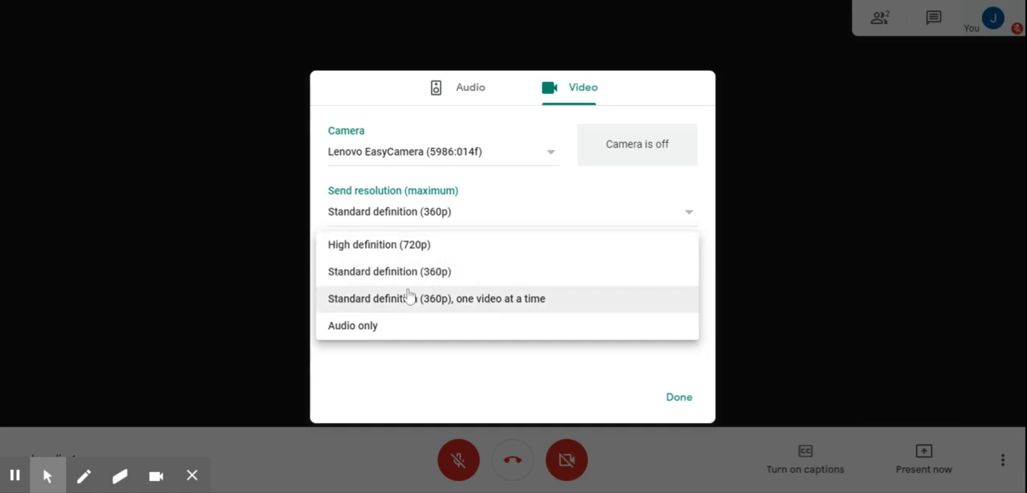
{"action": "mouse_move", "coordinate": [462, 307]}
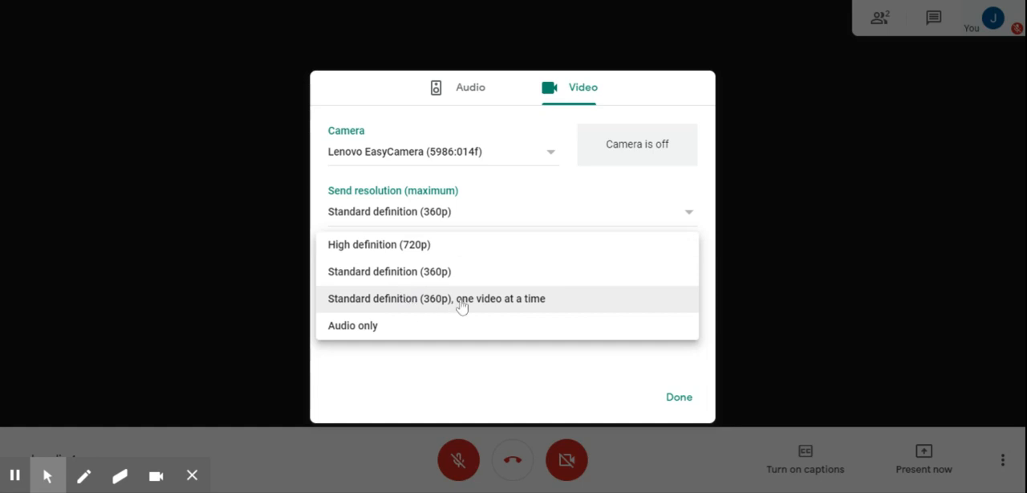
{"action": "mouse_move", "coordinate": [531, 305]}
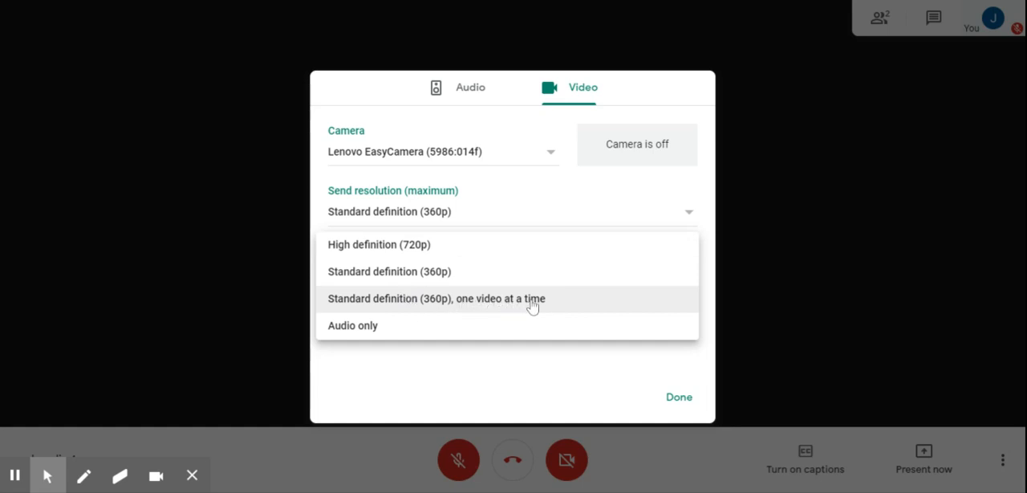
{"action": "mouse_move", "coordinate": [433, 328]}
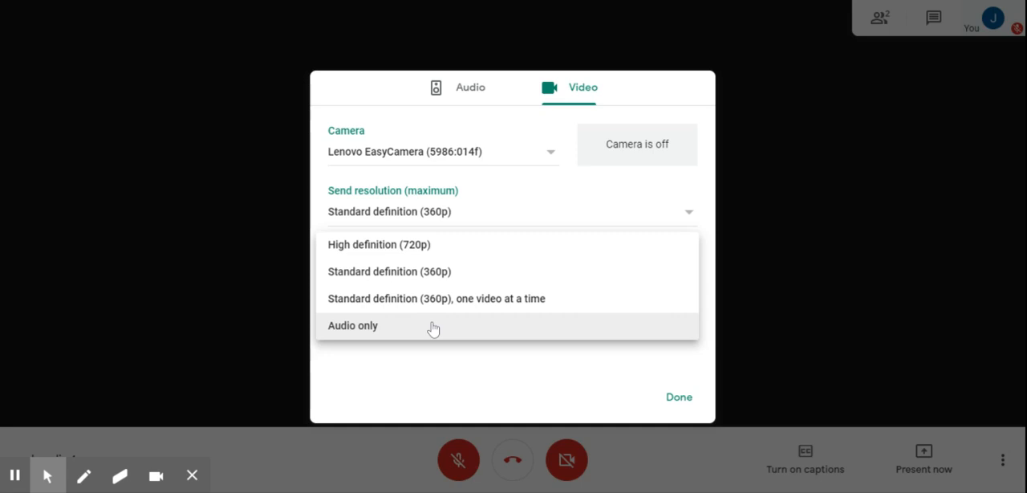
{"action": "left_click", "coordinate": [389, 271]}
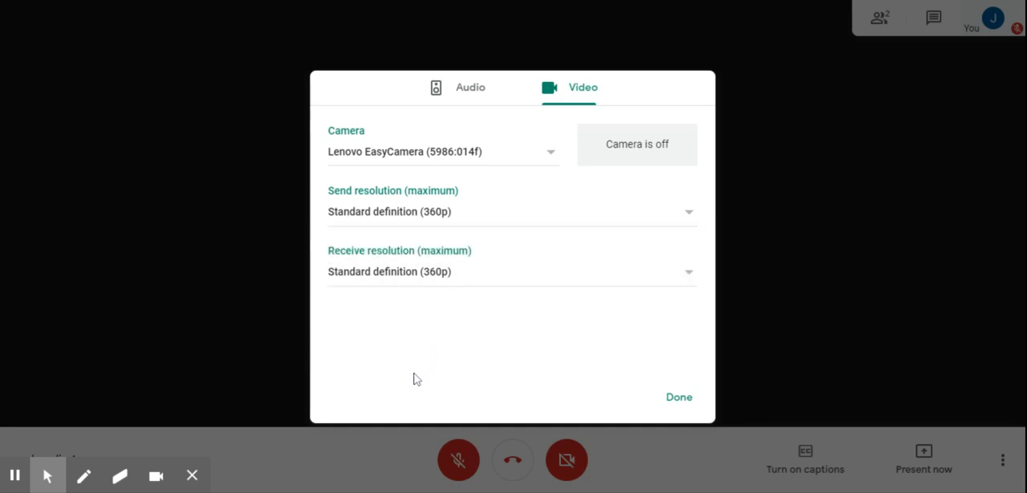
{"action": "mouse_move", "coordinate": [506, 190]}
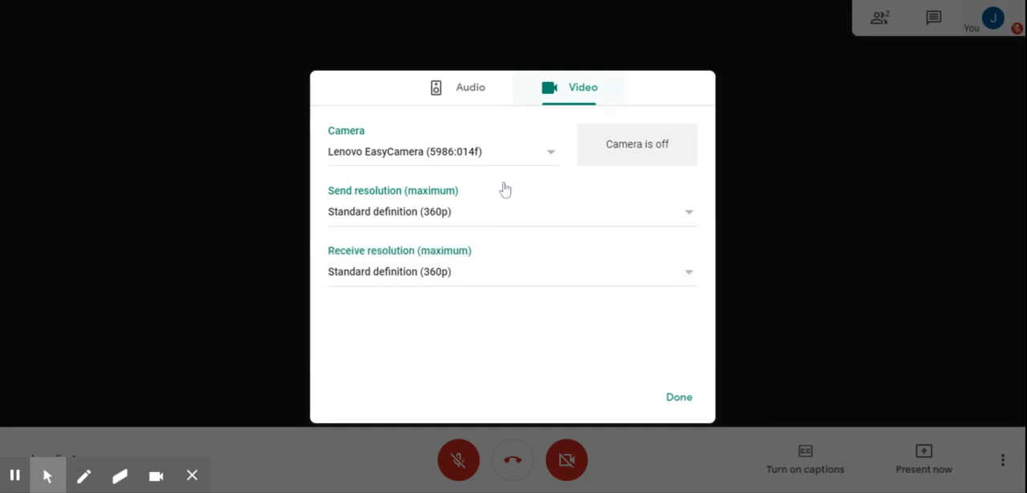
Close Settings with Done, returning to the call with resolutions left at 360p.
{"action": "left_click", "coordinate": [678, 396]}
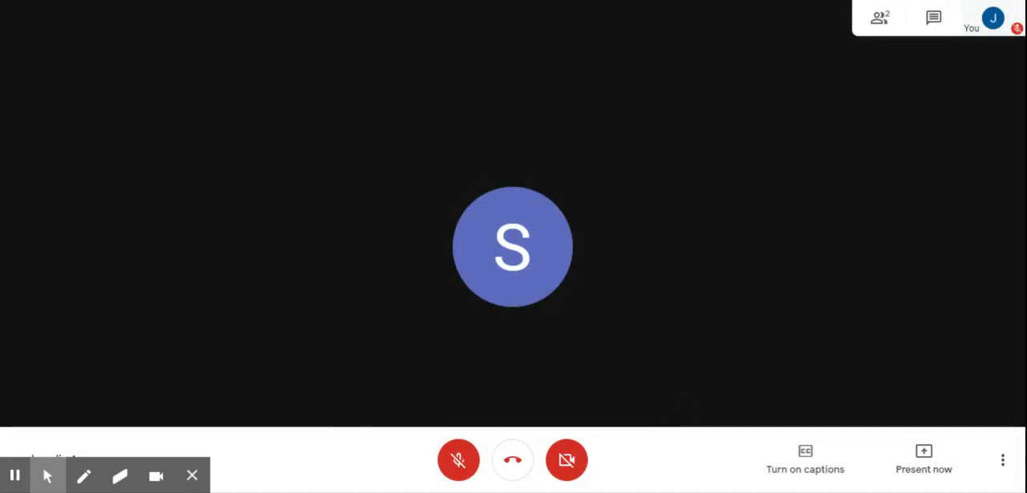
{"action": "mouse_move", "coordinate": [751, 95]}
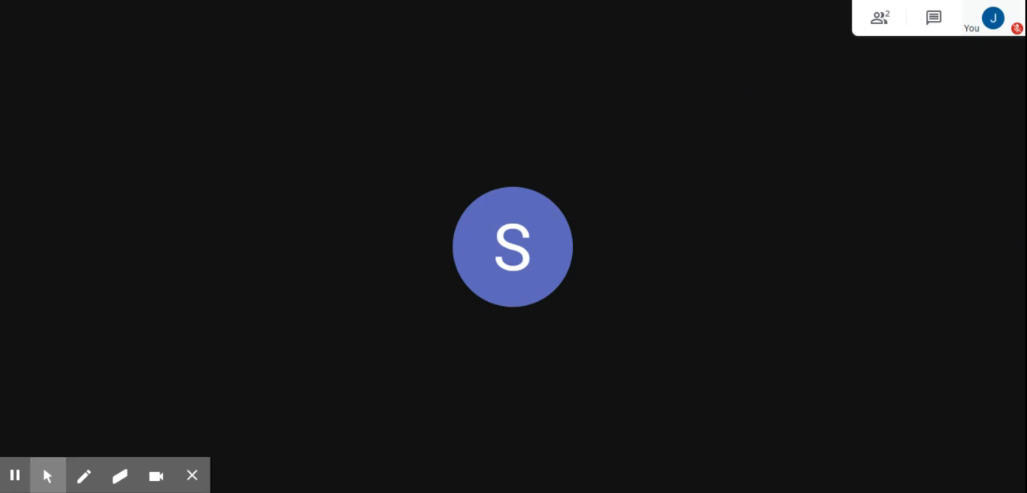
{"action": "mouse_move", "coordinate": [80, 369]}
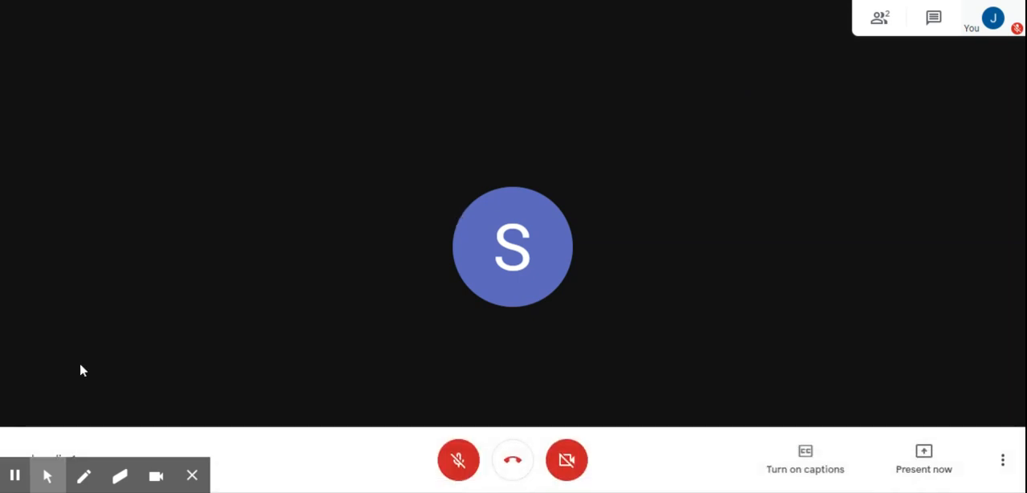